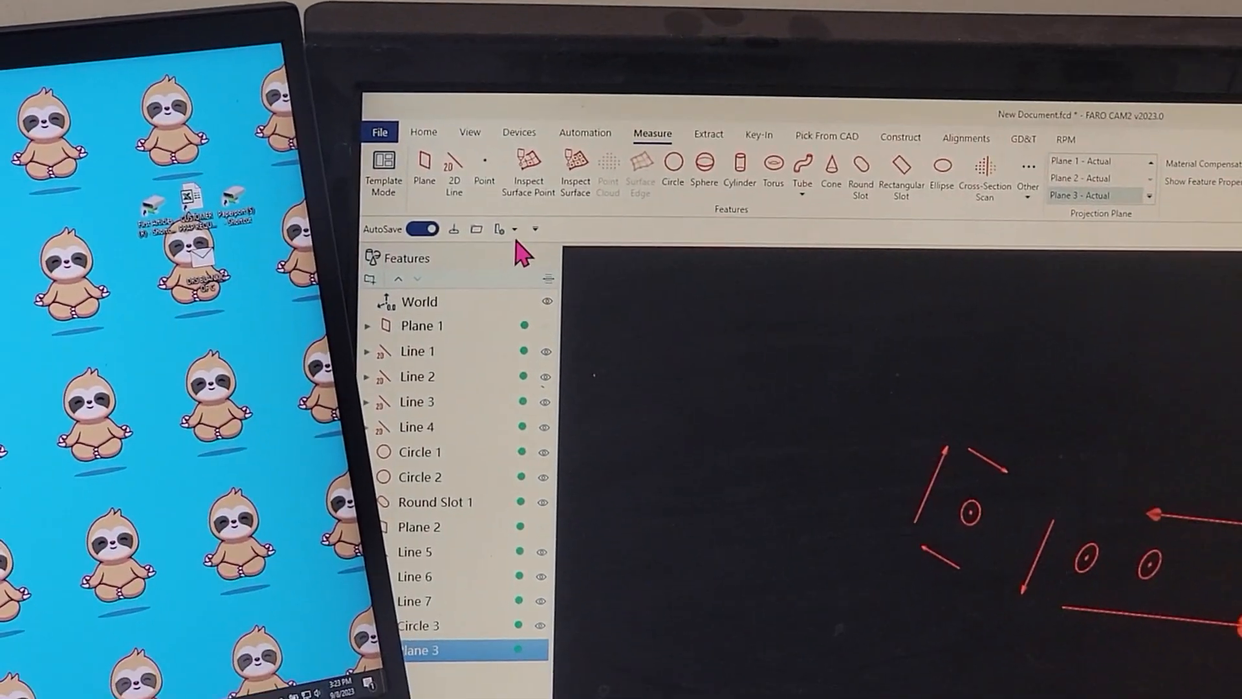
Switch from the Measure tab to the Construct tab to reach Length from Features
click(517, 229)
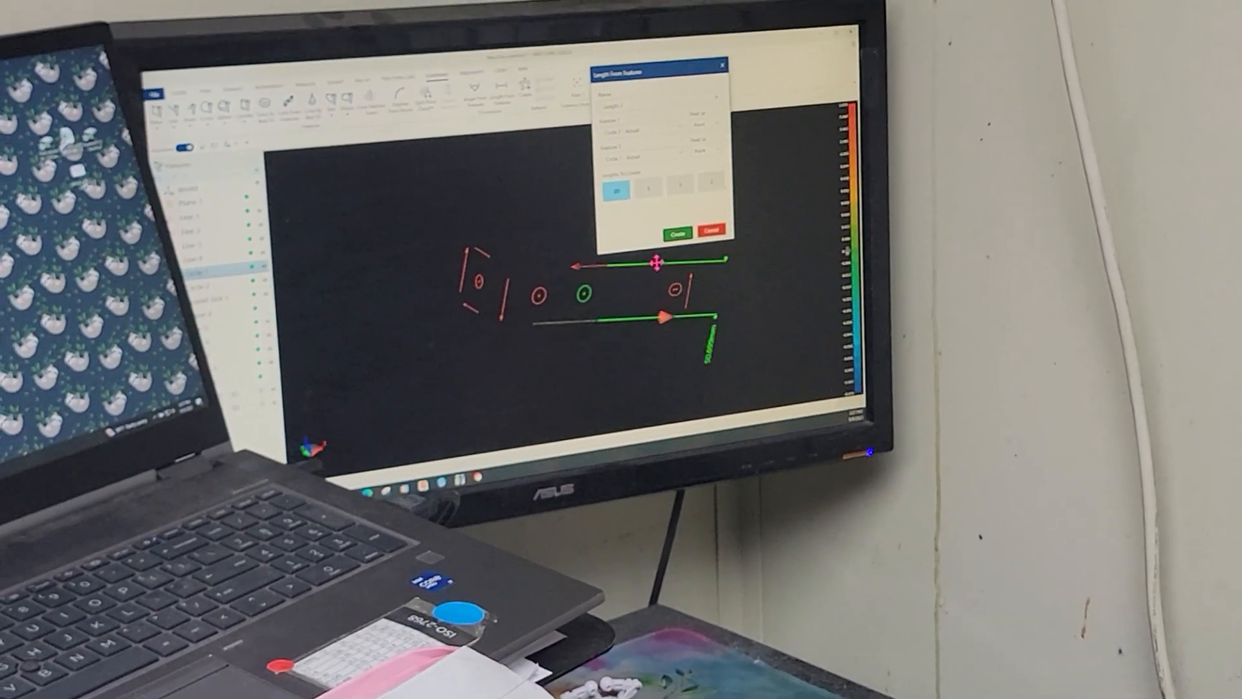
Build the length from the hole circle to the left edge line and create it
click(672, 233)
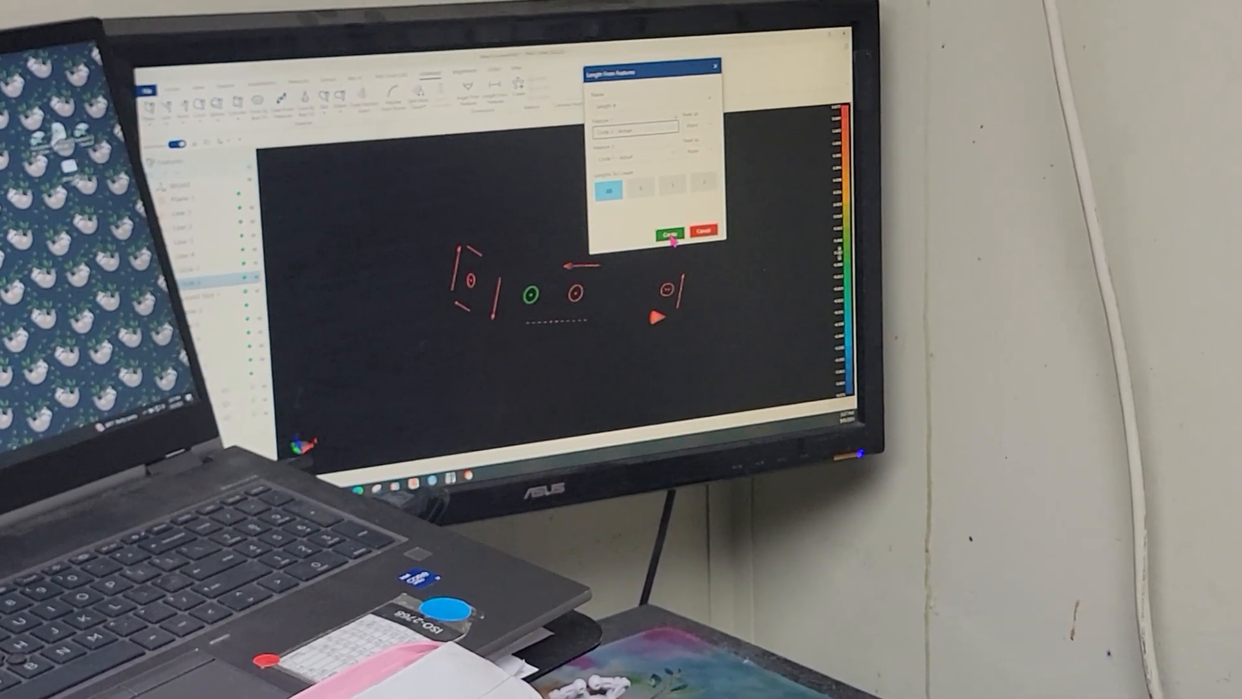
click(669, 235)
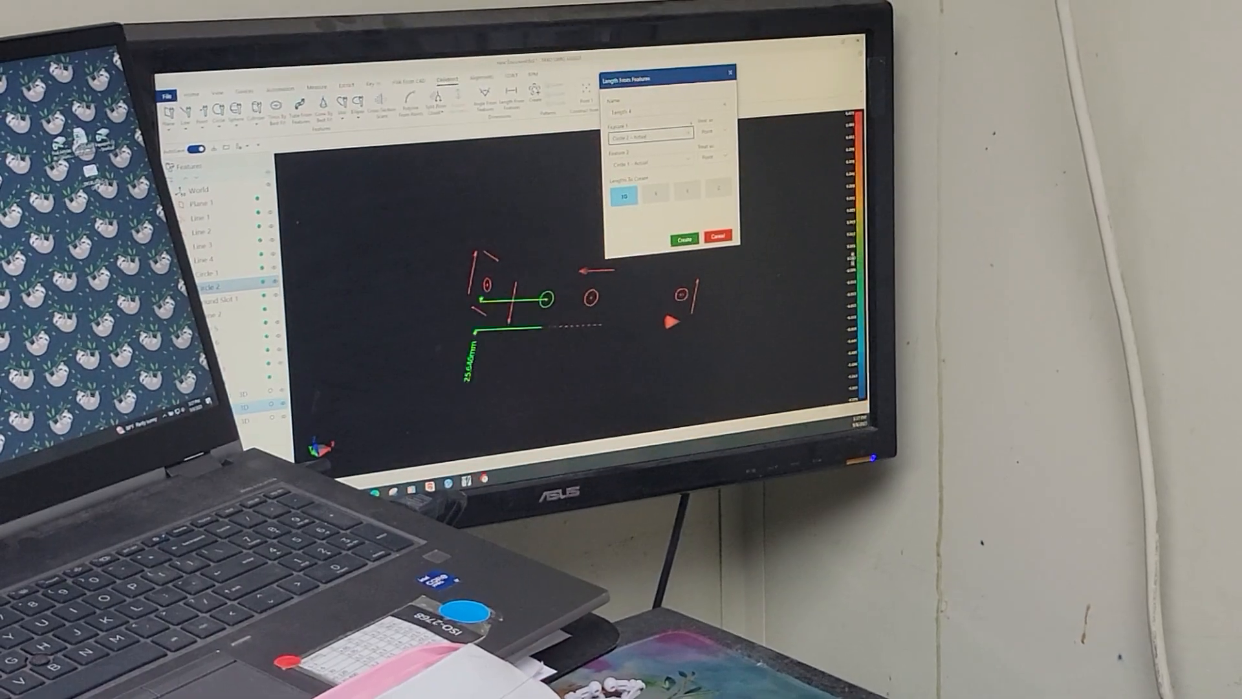